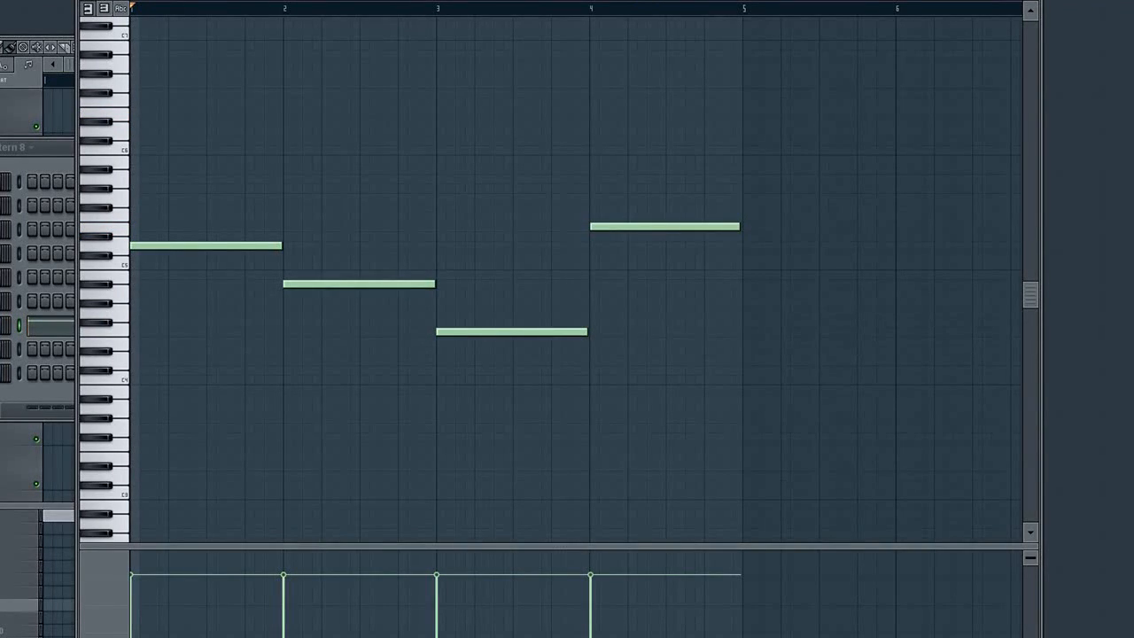
{"action": "mouse_move", "coordinate": [137, 205]}
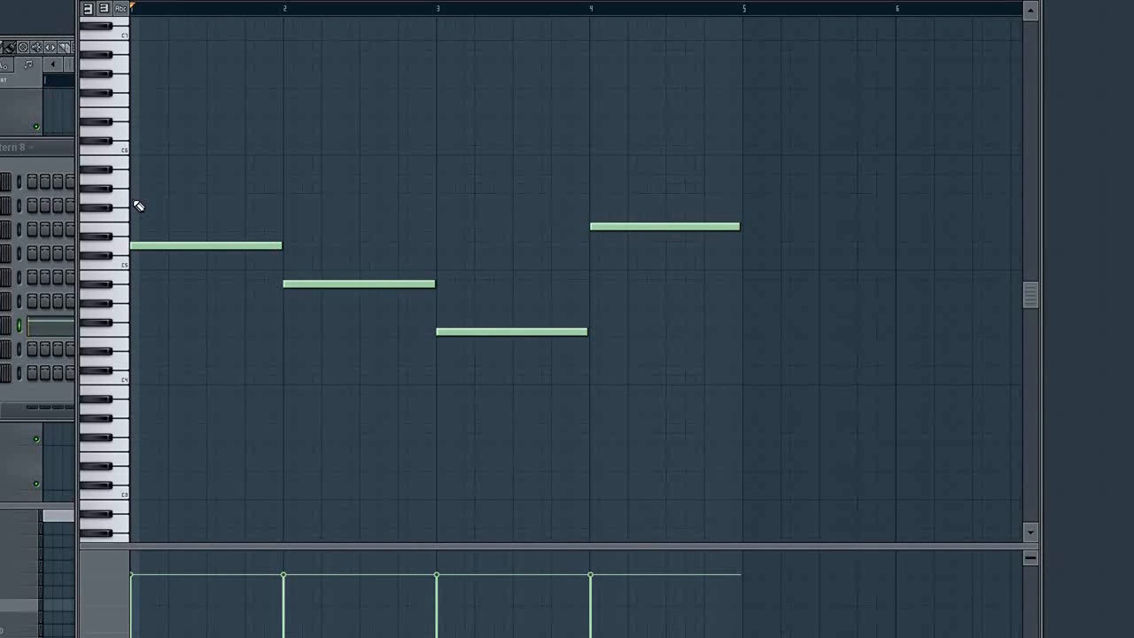
Draw a higher note above the four bass notes, stretching it from bar 1 to nearly bar 5.
{"action": "left_click", "coordinate": [137, 197]}
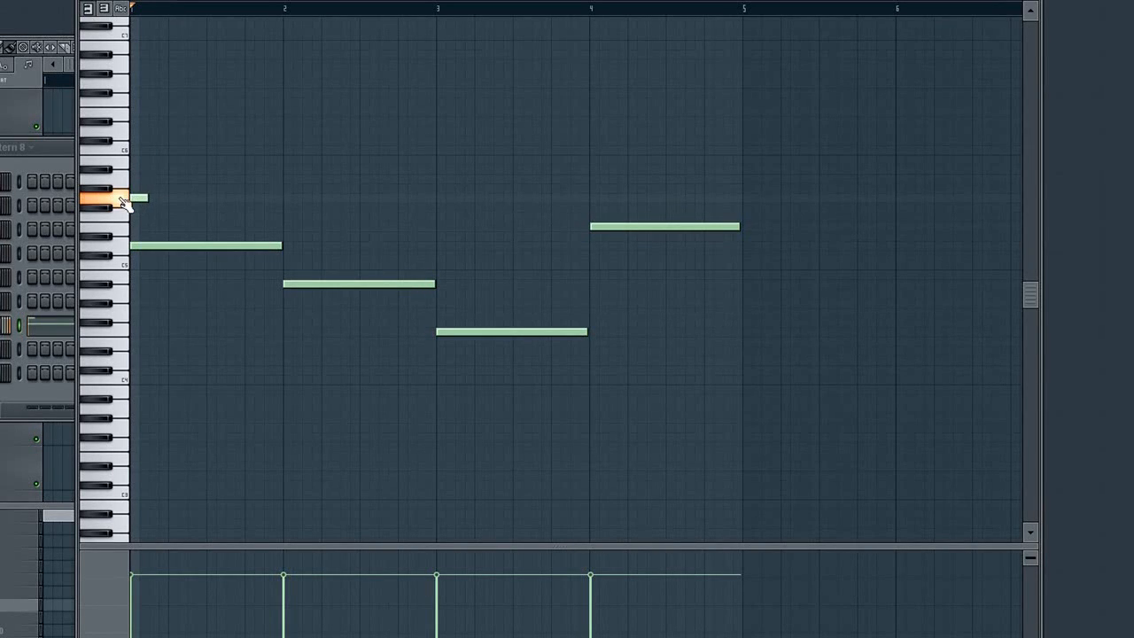
{"action": "left_click_drag", "start_coordinate": [140, 197], "coordinate": [725, 197]}
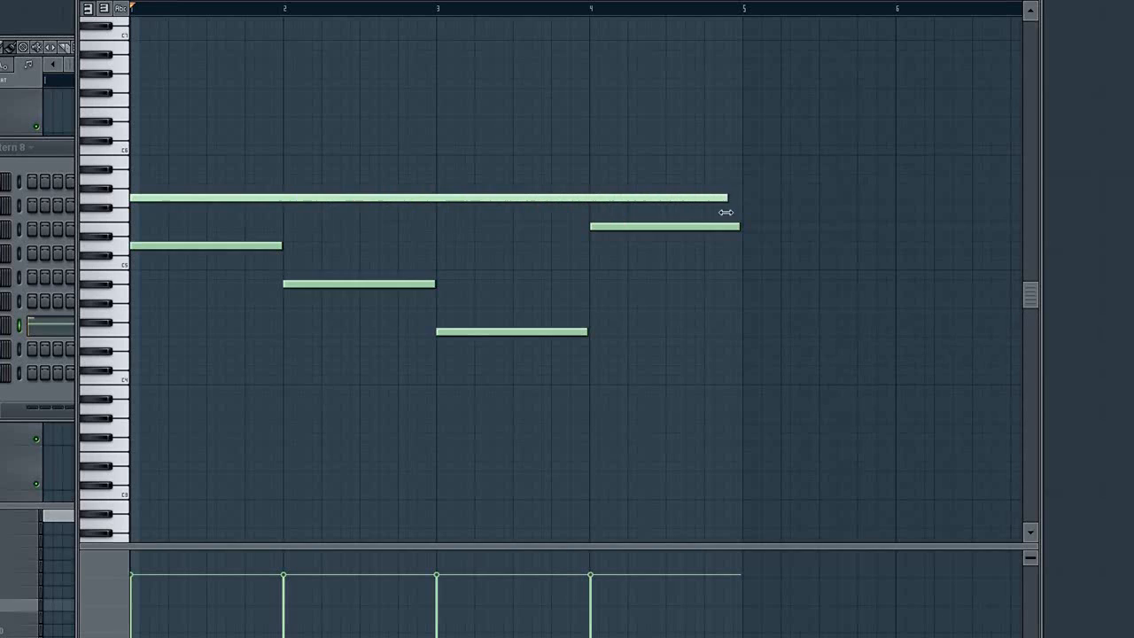
{"action": "left_click_drag", "start_coordinate": [726, 199], "coordinate": [741, 198]}
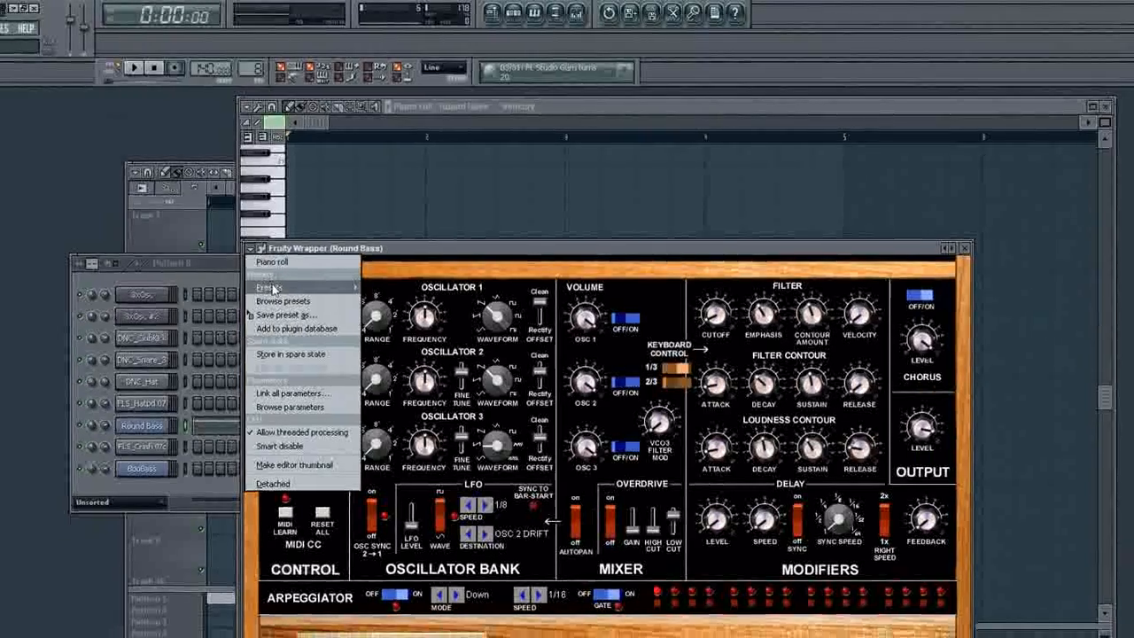
Dismiss the Fruity Wrapper options list and bring up the Round Bass channel settings.
{"action": "left_click", "coordinate": [271, 286]}
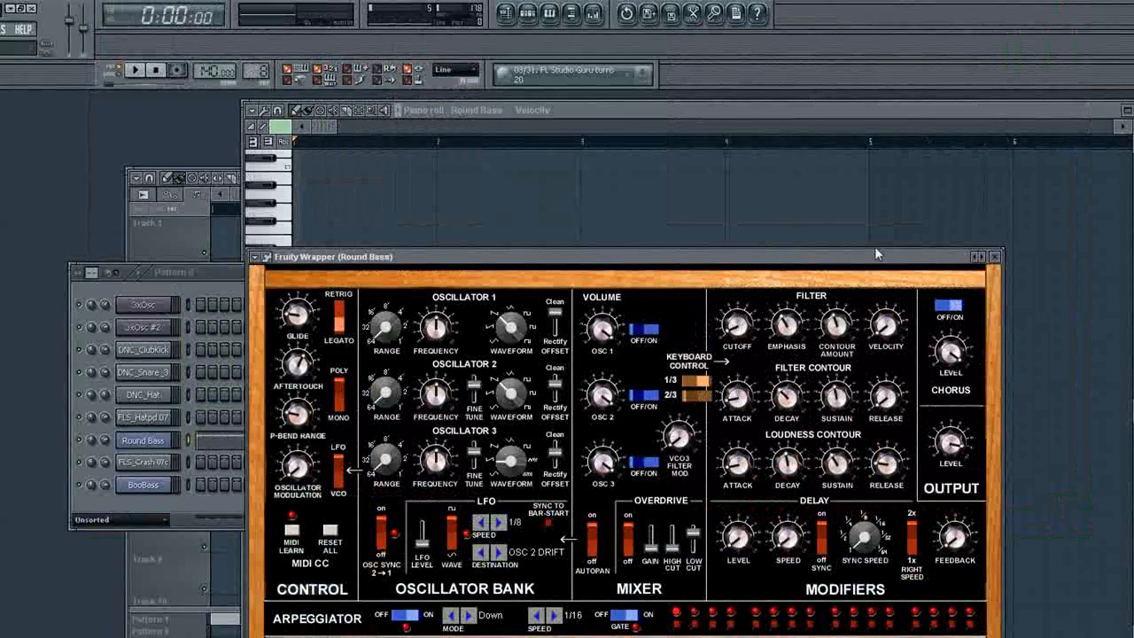
{"action": "mouse_move", "coordinate": [944, 259]}
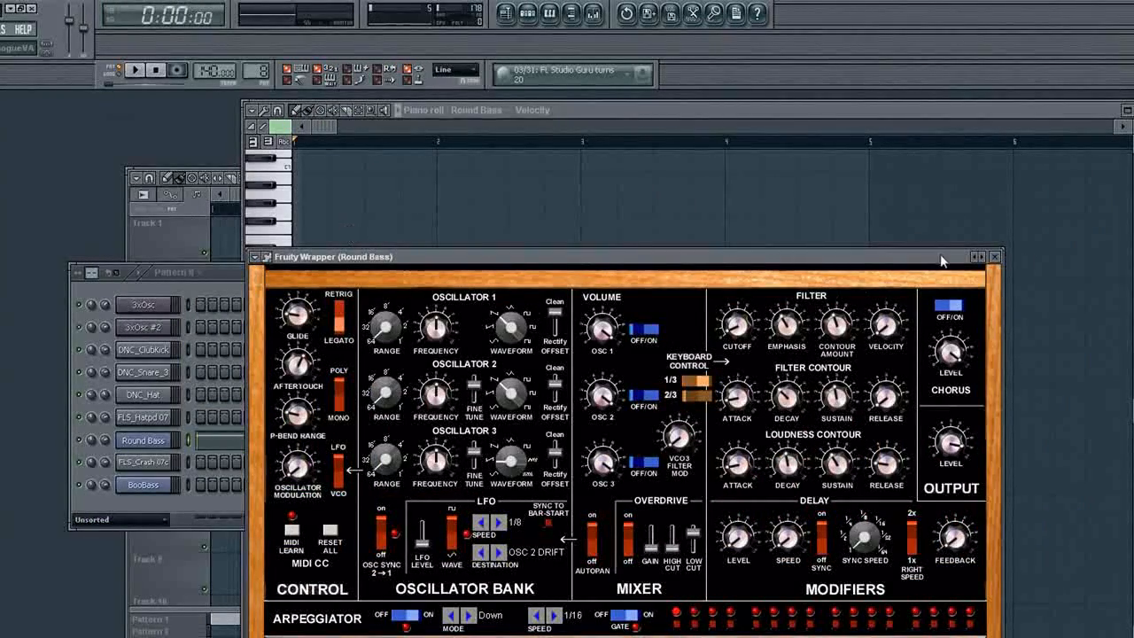
{"action": "left_click", "coordinate": [993, 255]}
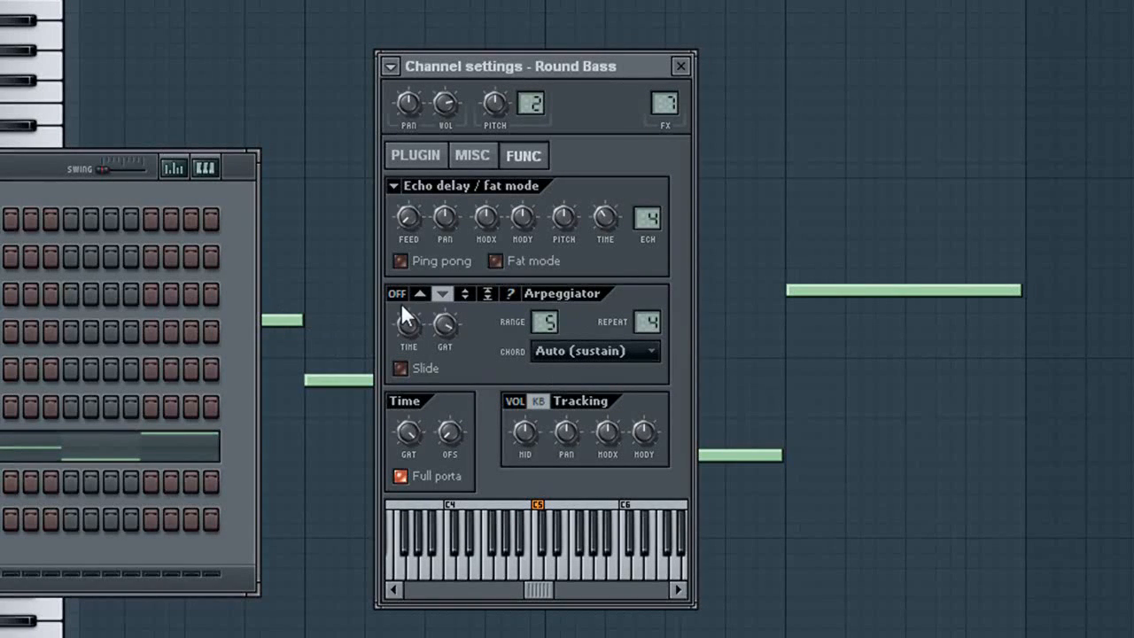
{"action": "mouse_move", "coordinate": [560, 304]}
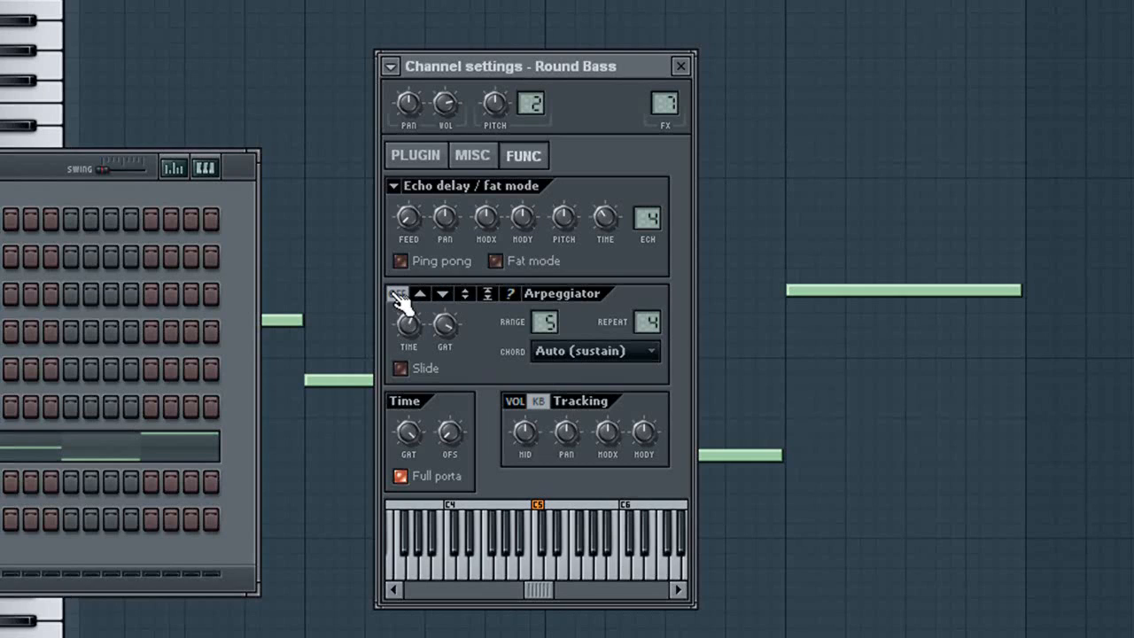
Switch the Round Bass arpeggiator off with its OFF button.
{"action": "left_click", "coordinate": [399, 294]}
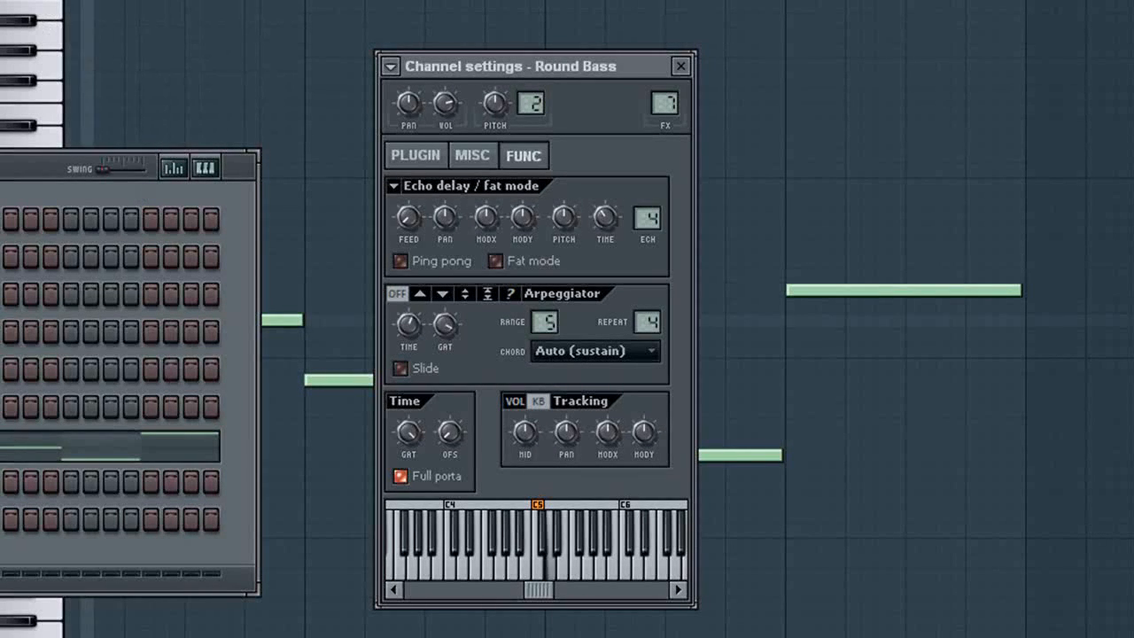
{"action": "mouse_move", "coordinate": [480, 355]}
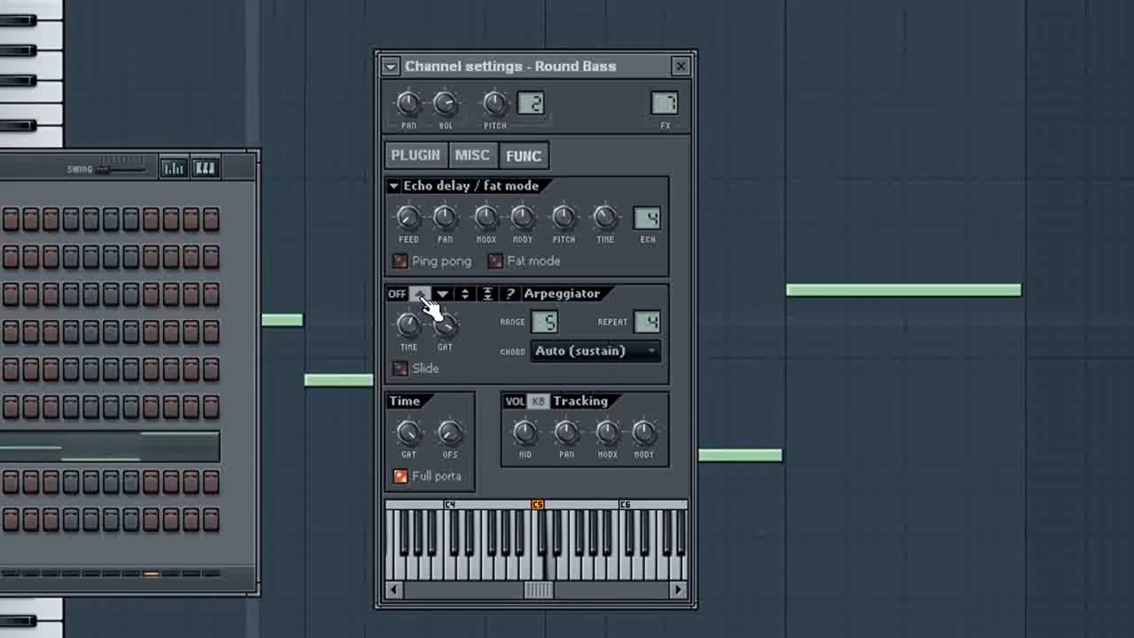
{"action": "mouse_move", "coordinate": [251, 144]}
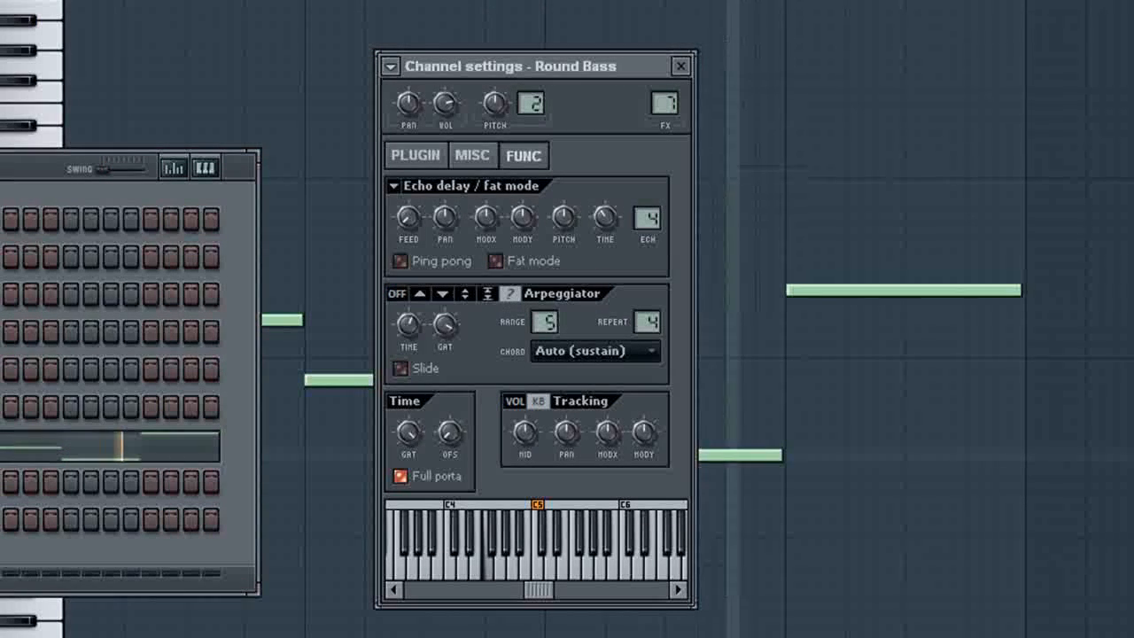
{"action": "mouse_move", "coordinate": [406, 334]}
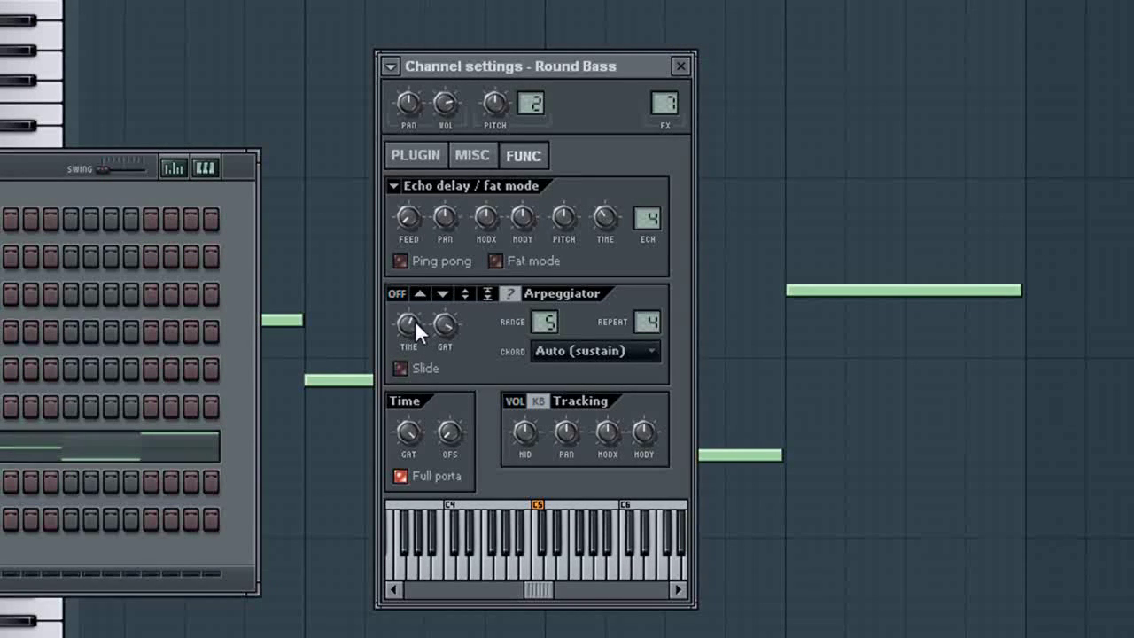
{"action": "mouse_move", "coordinate": [445, 326]}
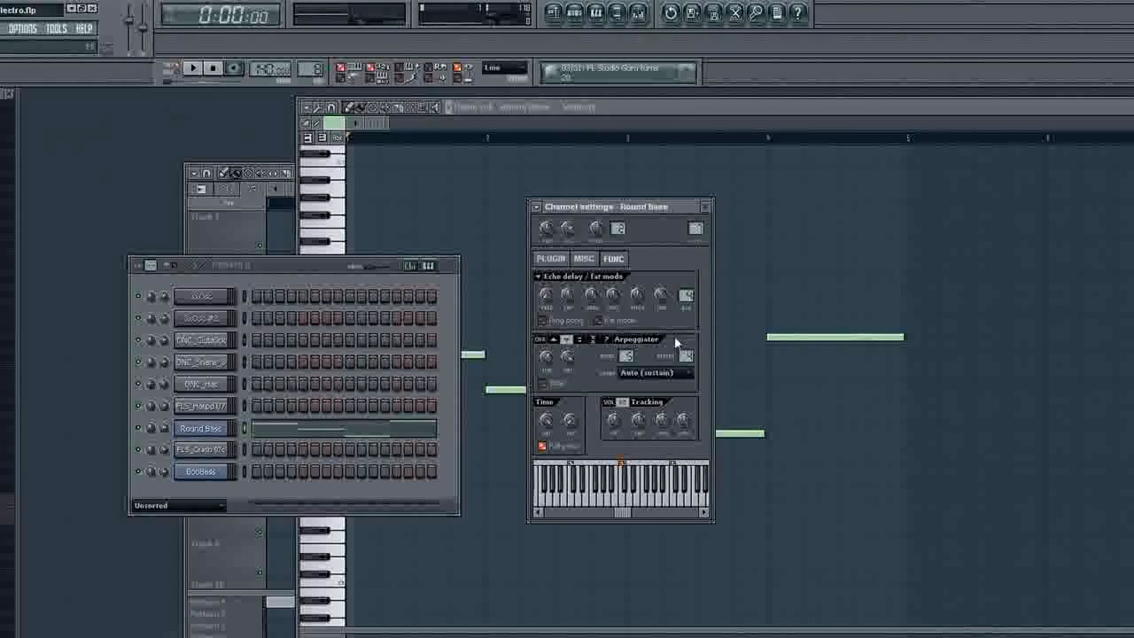
Expand the Arpeggiator Chord dropdown in Round Bass channel settings.
{"action": "left_click", "coordinate": [654, 372]}
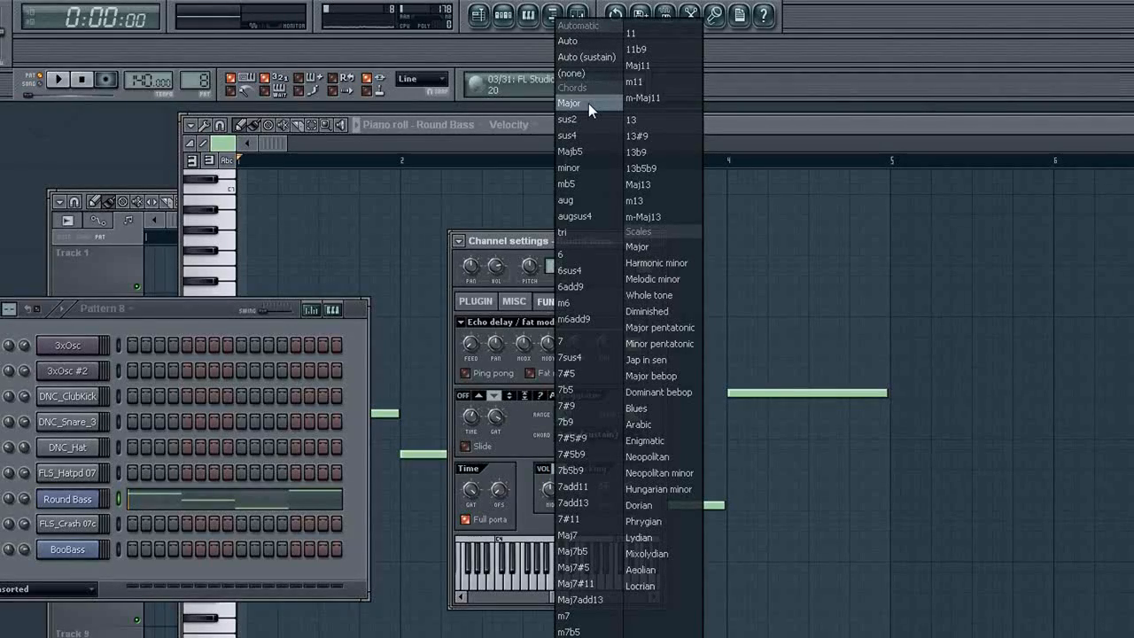
{"action": "mouse_move", "coordinate": [577, 41]}
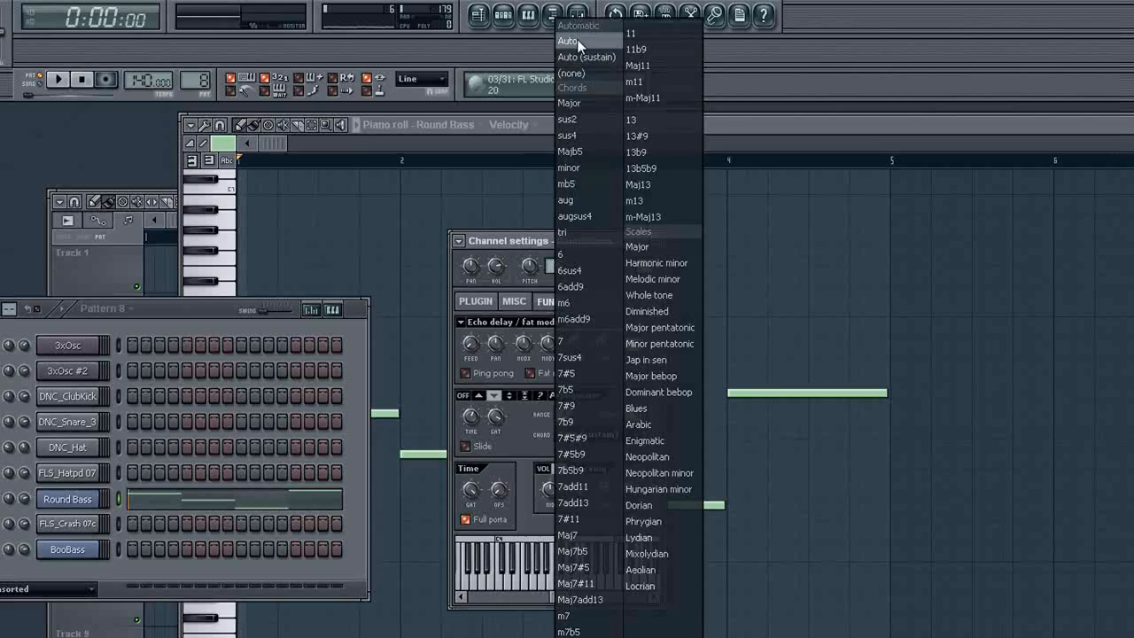
Set the arpeggiator chord type to Auto and briefly play the pattern to hear it.
{"action": "left_click", "coordinate": [566, 40]}
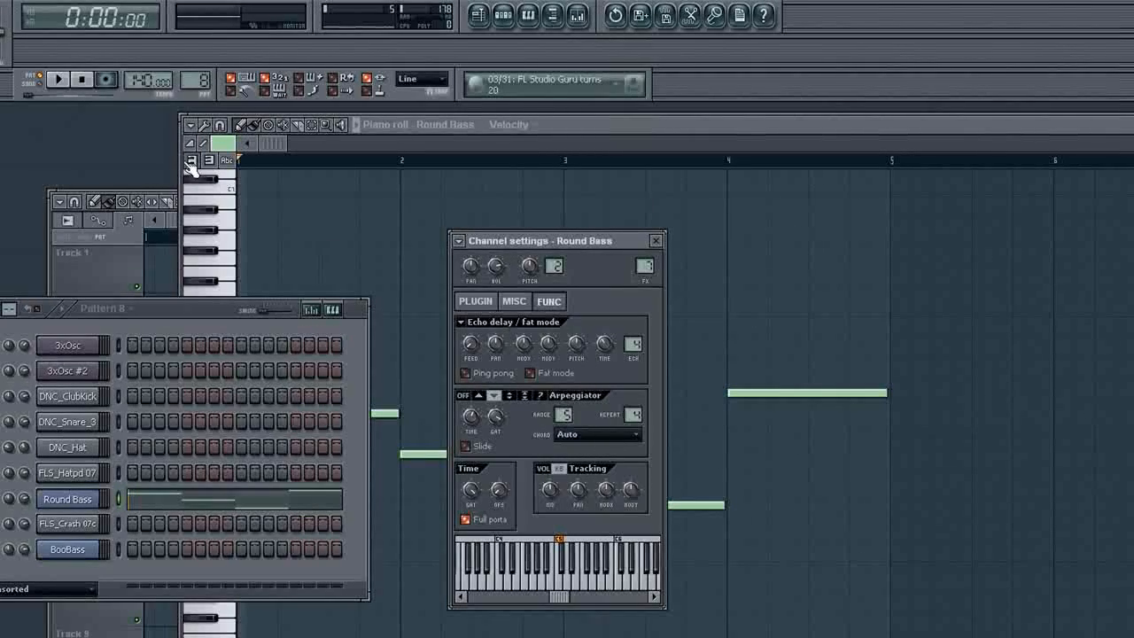
{"action": "left_click", "coordinate": [56, 80]}
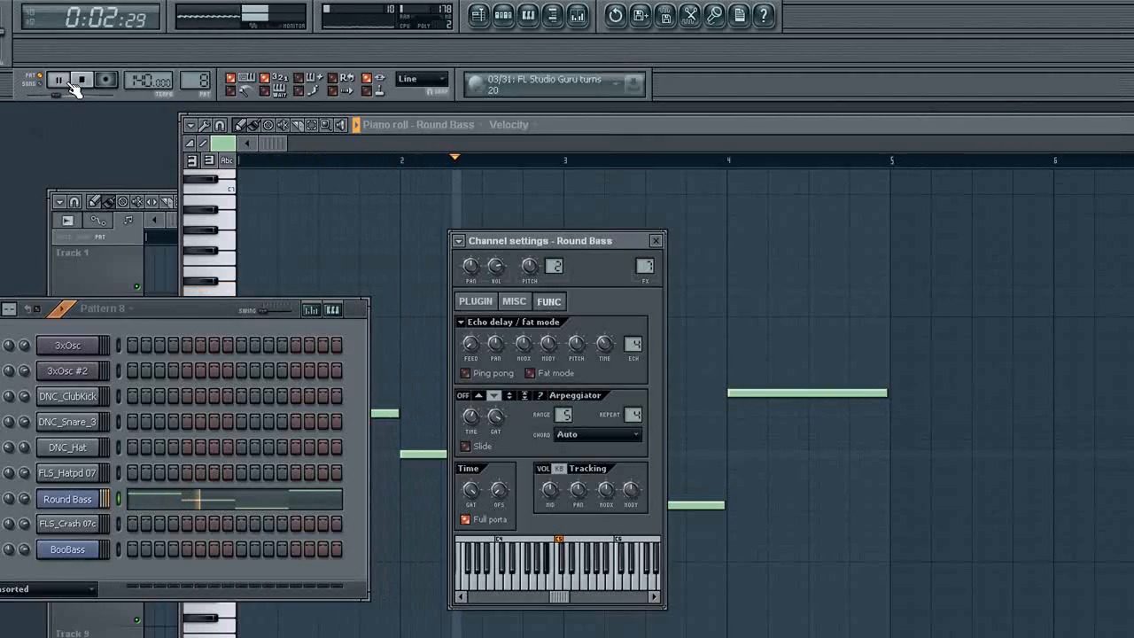
{"action": "left_click", "coordinate": [82, 78]}
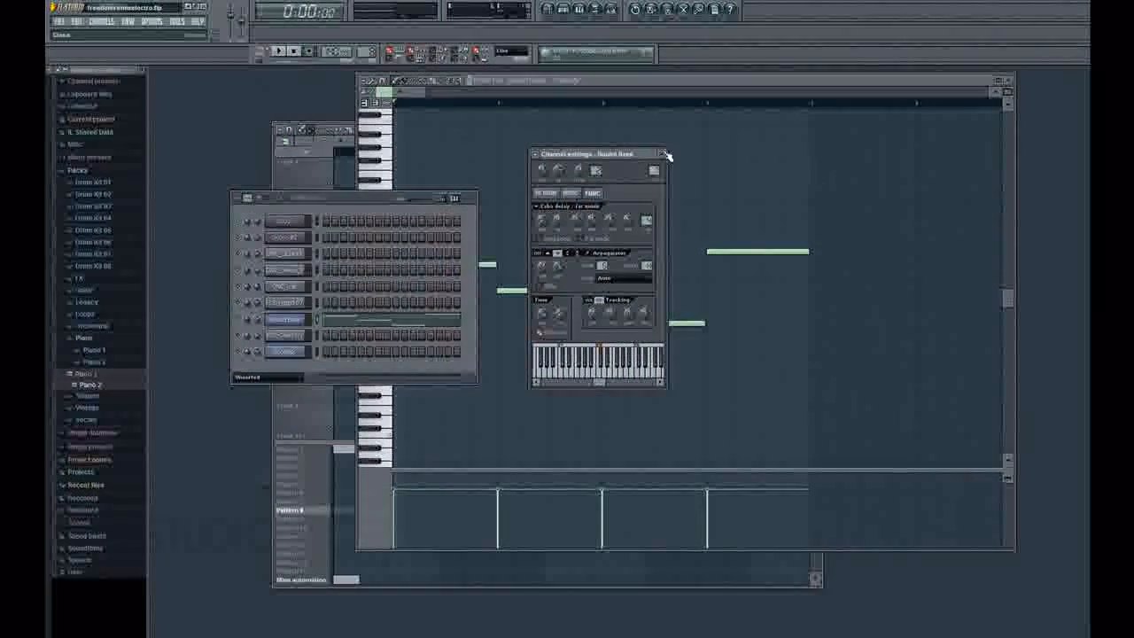
Close Round Bass settings, then play the Freedom remix in Song mode and stop it.
{"action": "left_click", "coordinate": [666, 153]}
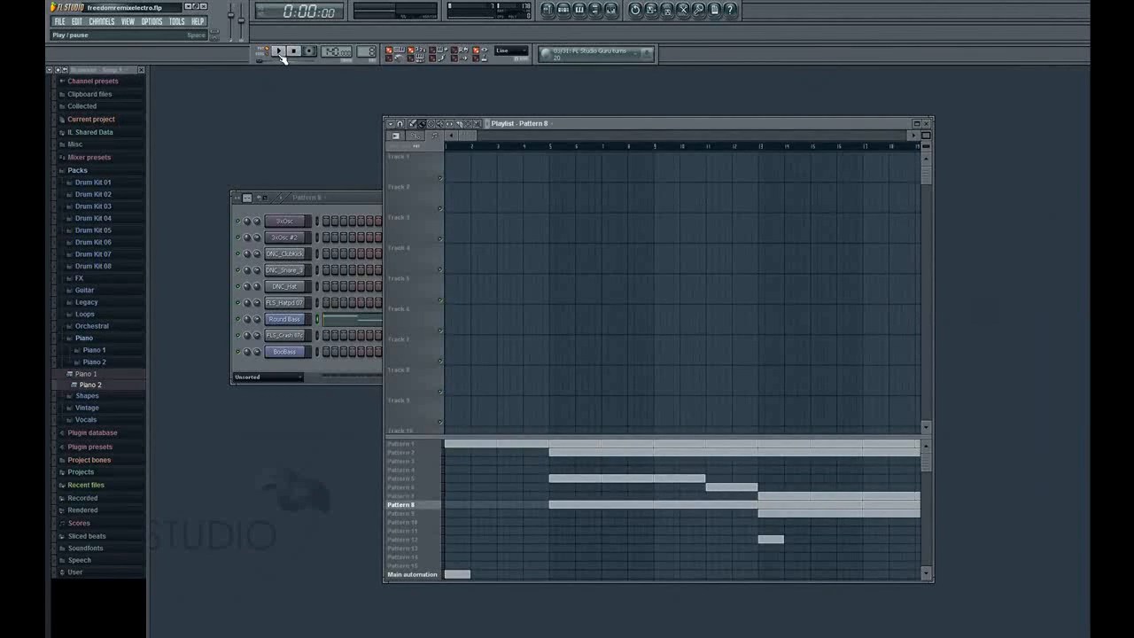
{"action": "left_click", "coordinate": [278, 50]}
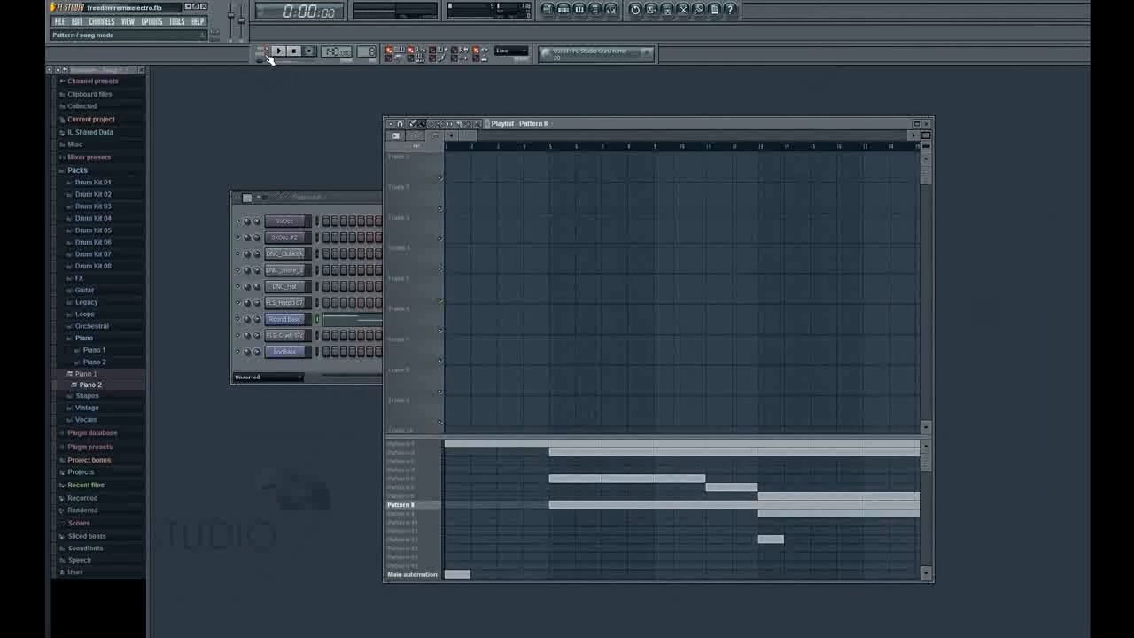
{"action": "left_click", "coordinate": [278, 50]}
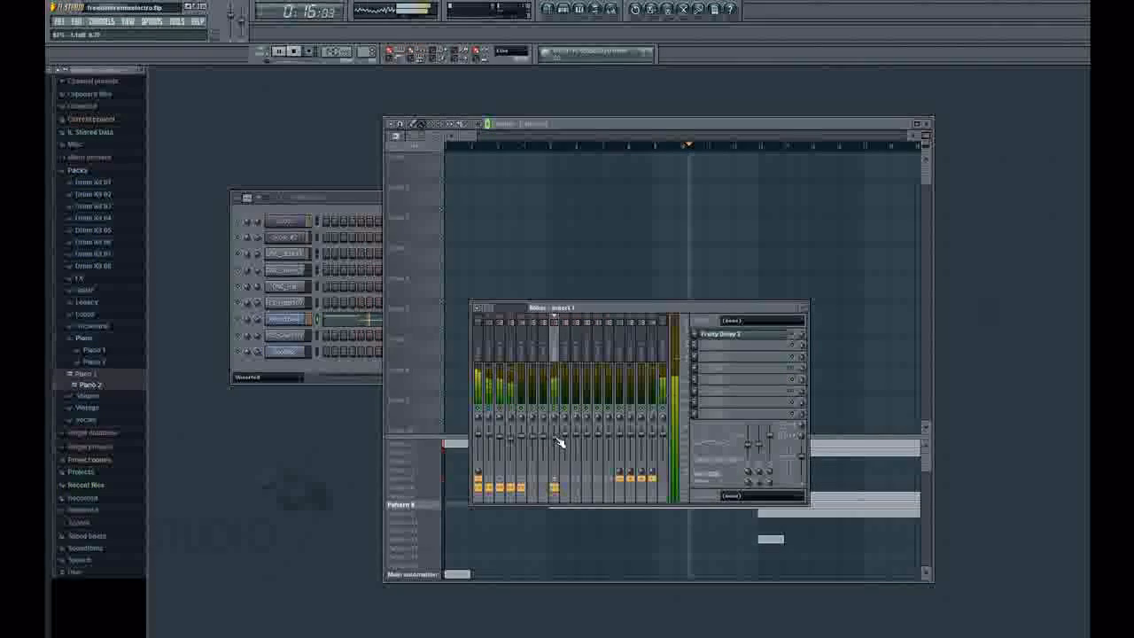
{"action": "left_click", "coordinate": [296, 51]}
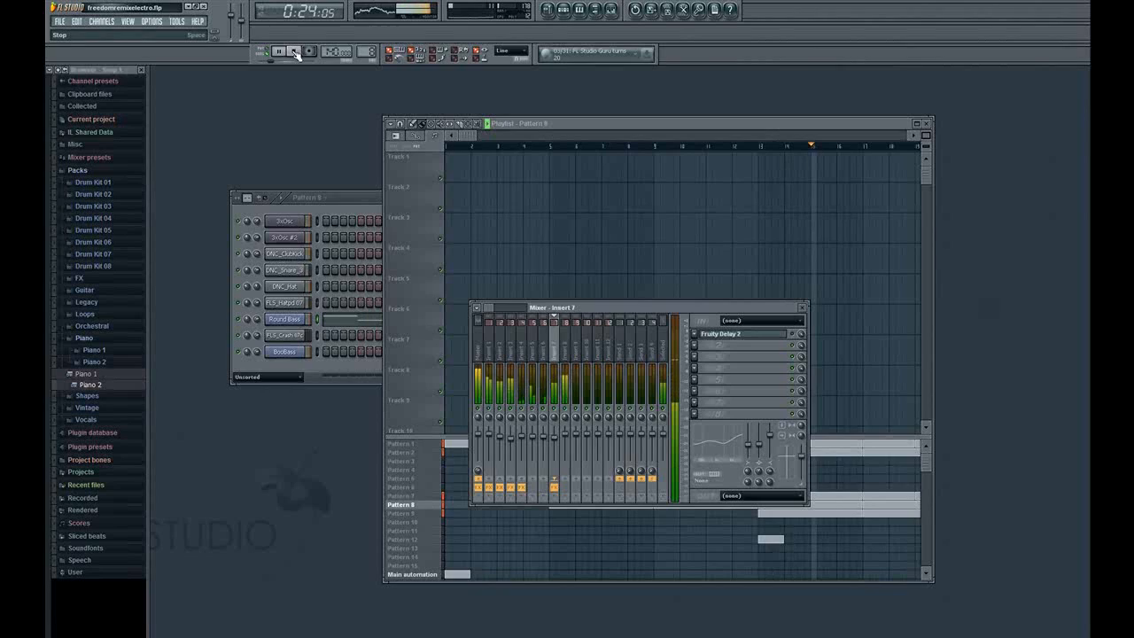
{"action": "left_click", "coordinate": [295, 51]}
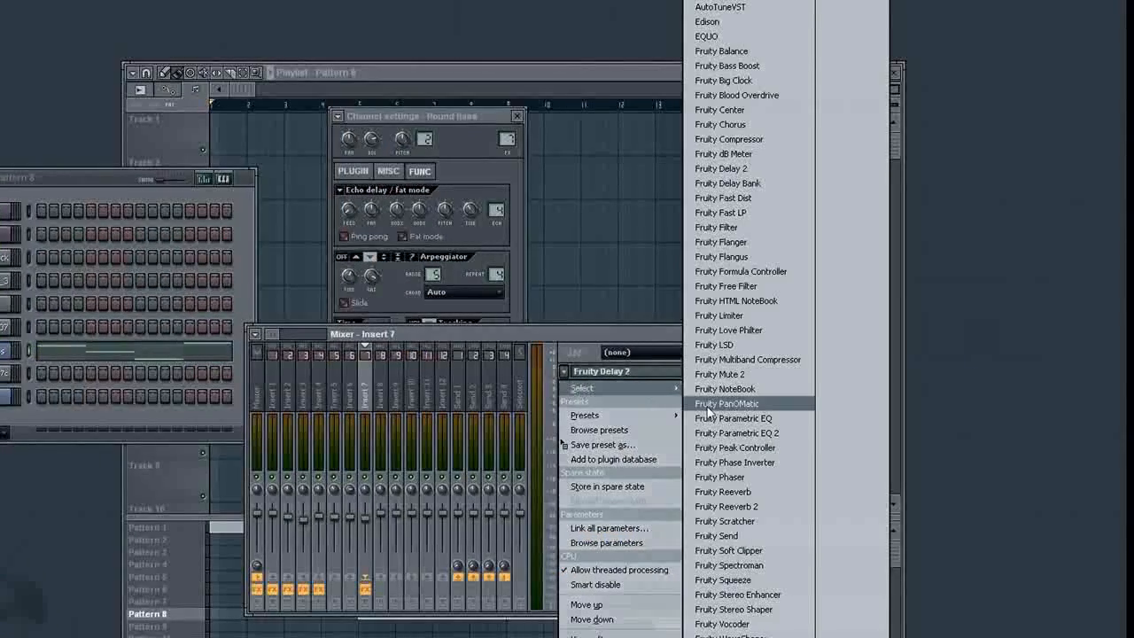
{"action": "mouse_move", "coordinate": [726, 183]}
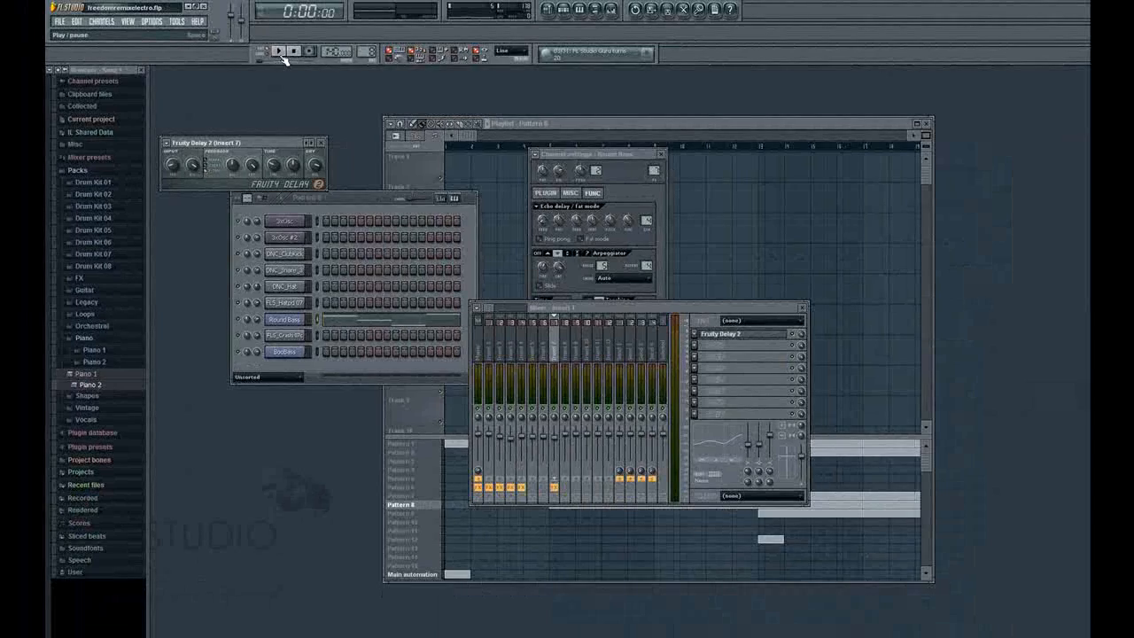
Start and stop song playback several times to hear the delayed arpeggiated bass.
{"action": "left_click", "coordinate": [278, 51]}
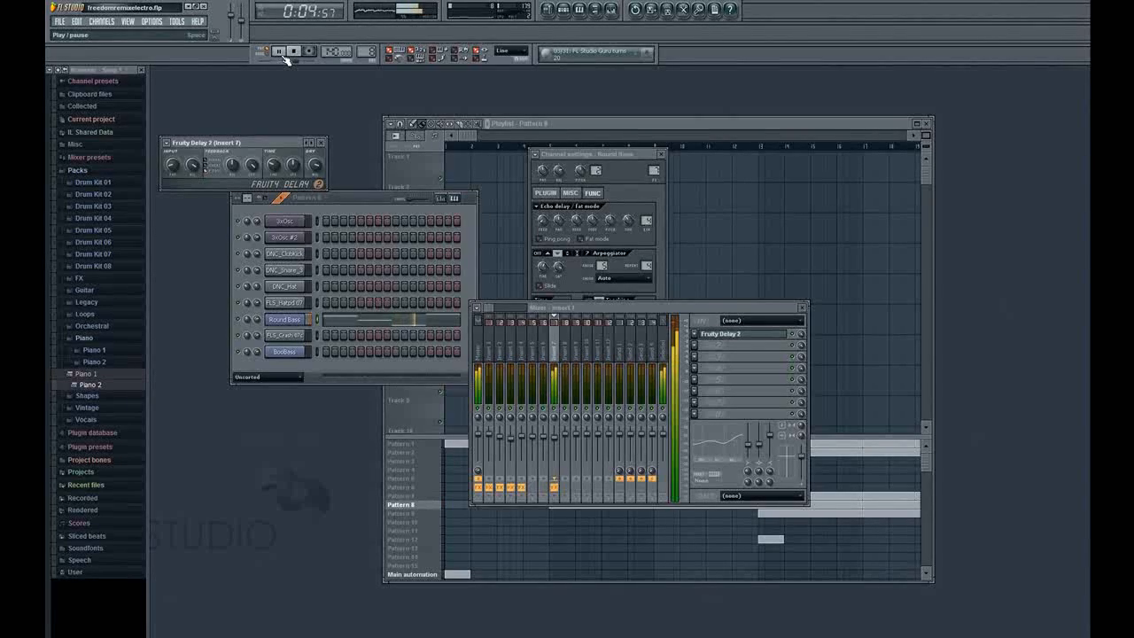
{"action": "left_click", "coordinate": [279, 51]}
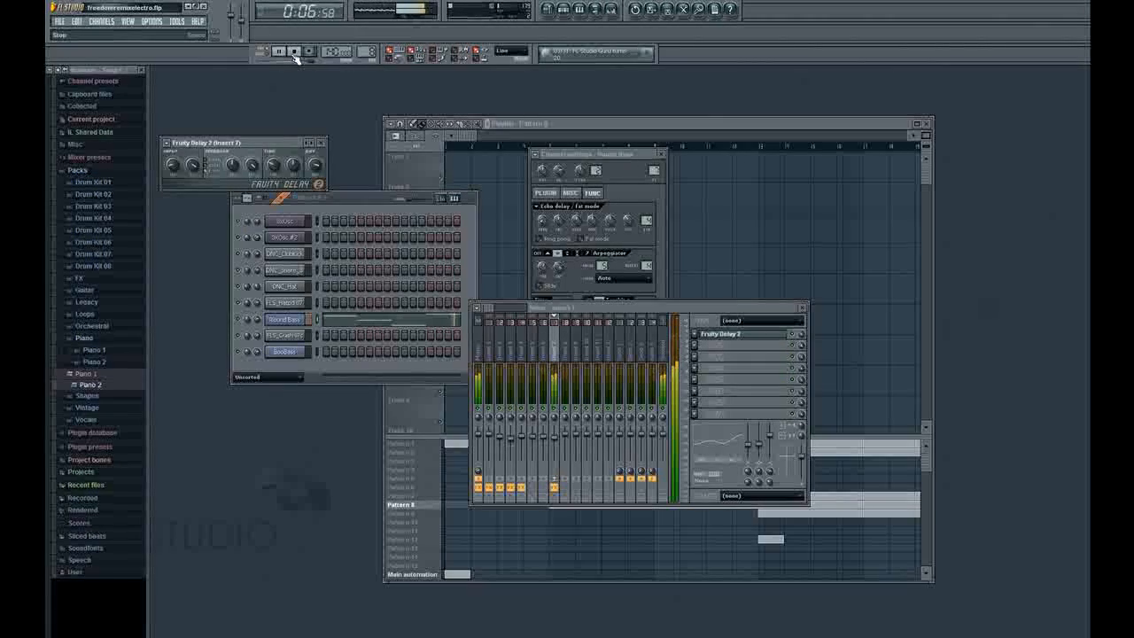
{"action": "left_click", "coordinate": [294, 50]}
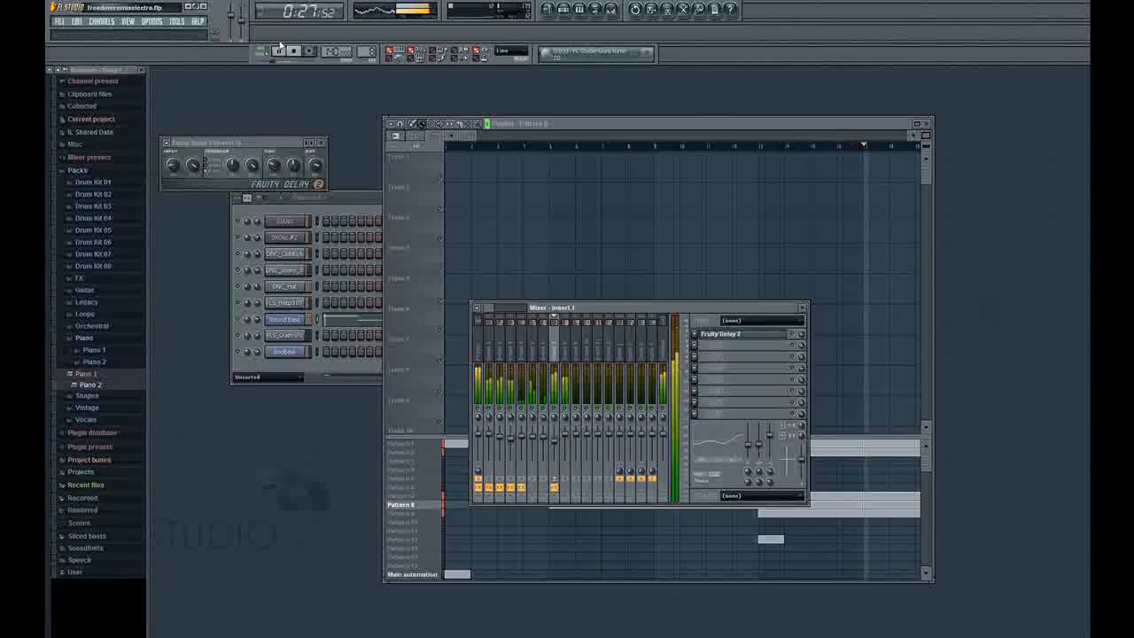
{"action": "left_click", "coordinate": [294, 51]}
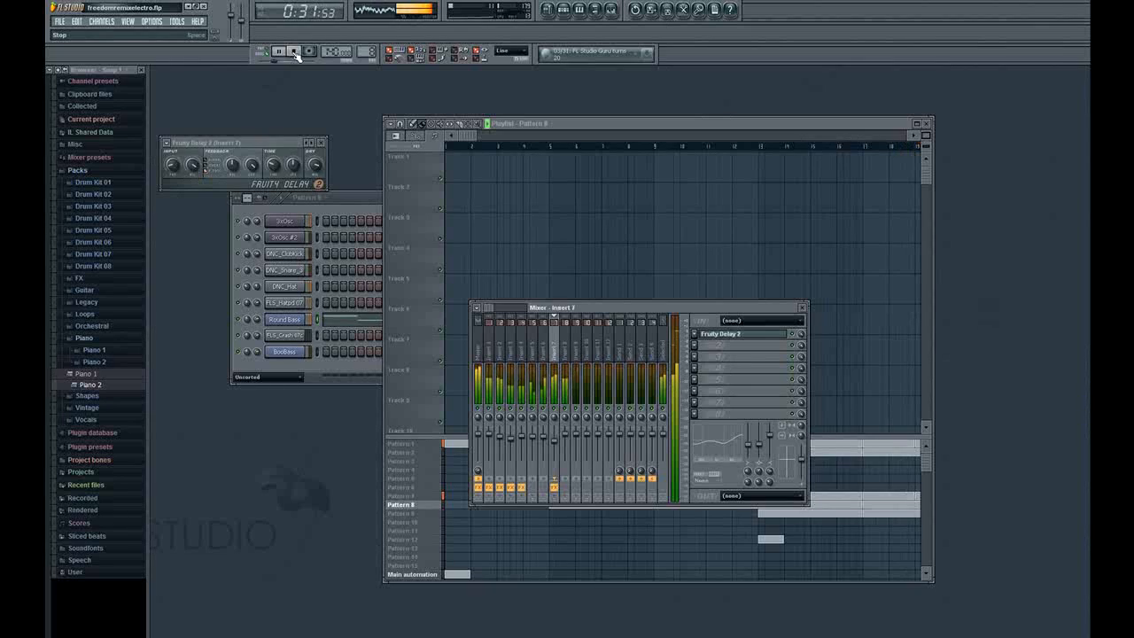
{"action": "left_click", "coordinate": [293, 50]}
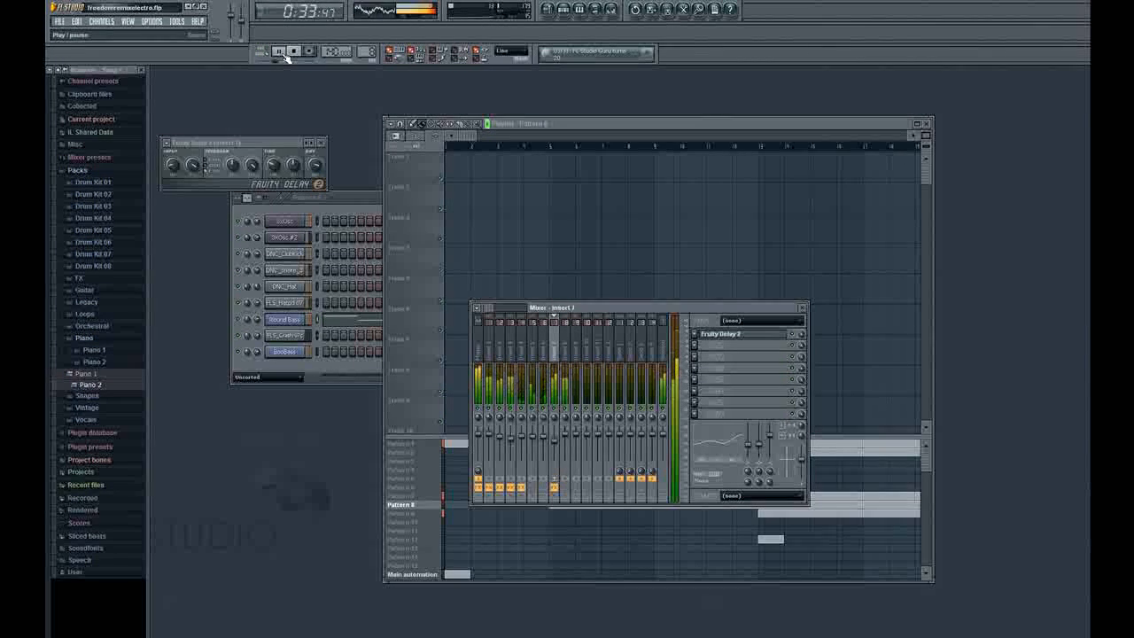
{"action": "left_click", "coordinate": [293, 50]}
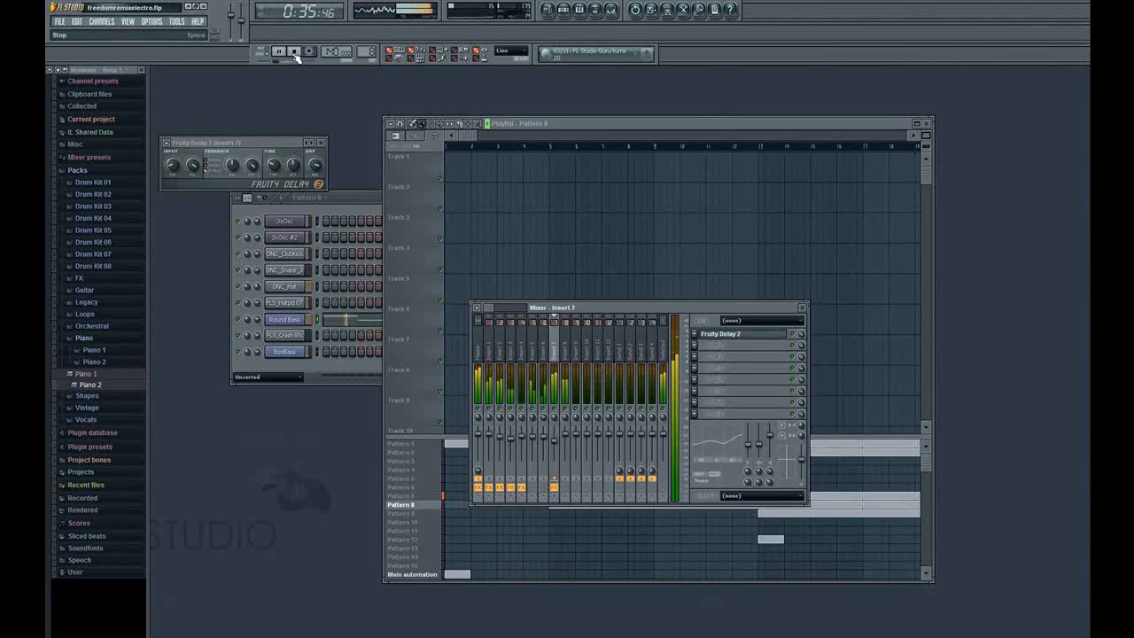
{"action": "left_click", "coordinate": [294, 51]}
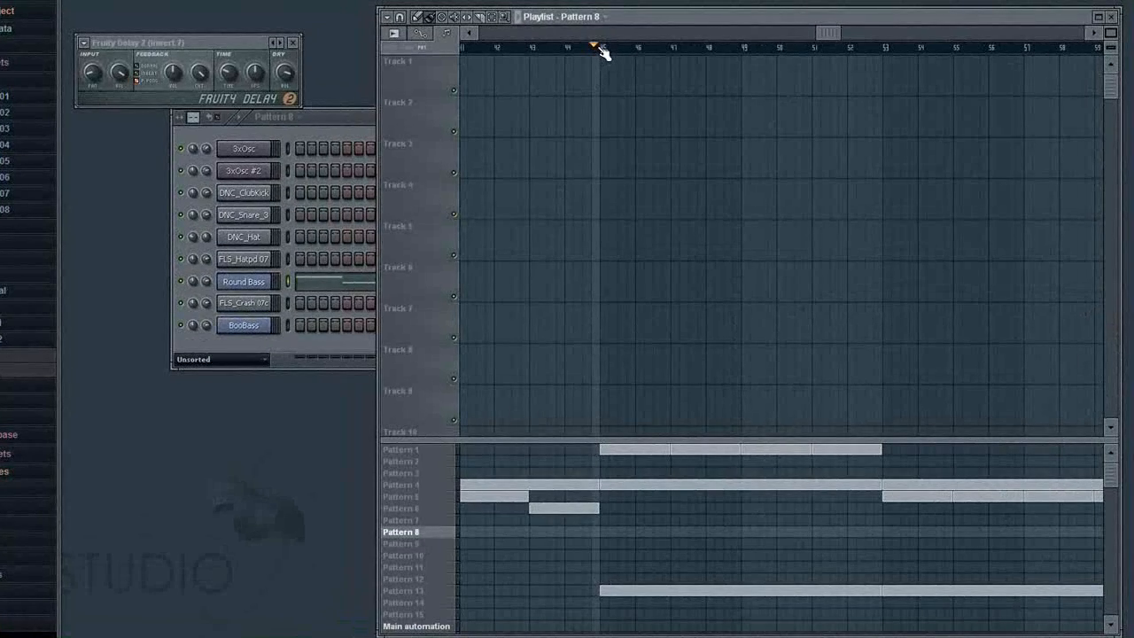
Move the song position near bar 45 and play the Pattern 13 section, then stop.
{"action": "left_click", "coordinate": [400, 591]}
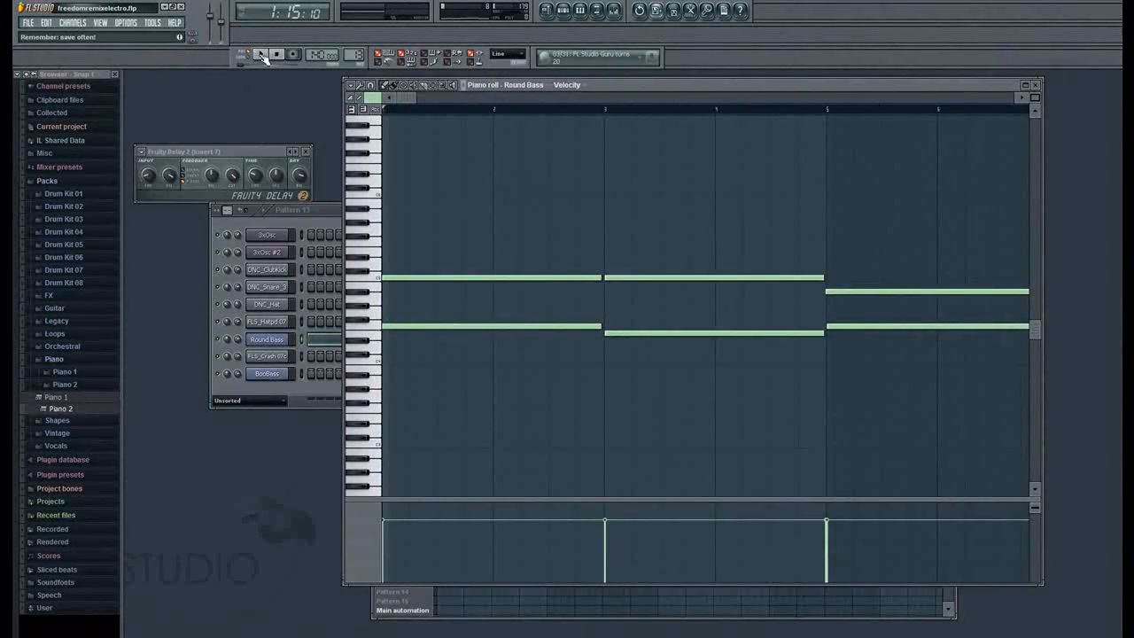
{"action": "left_click", "coordinate": [261, 54]}
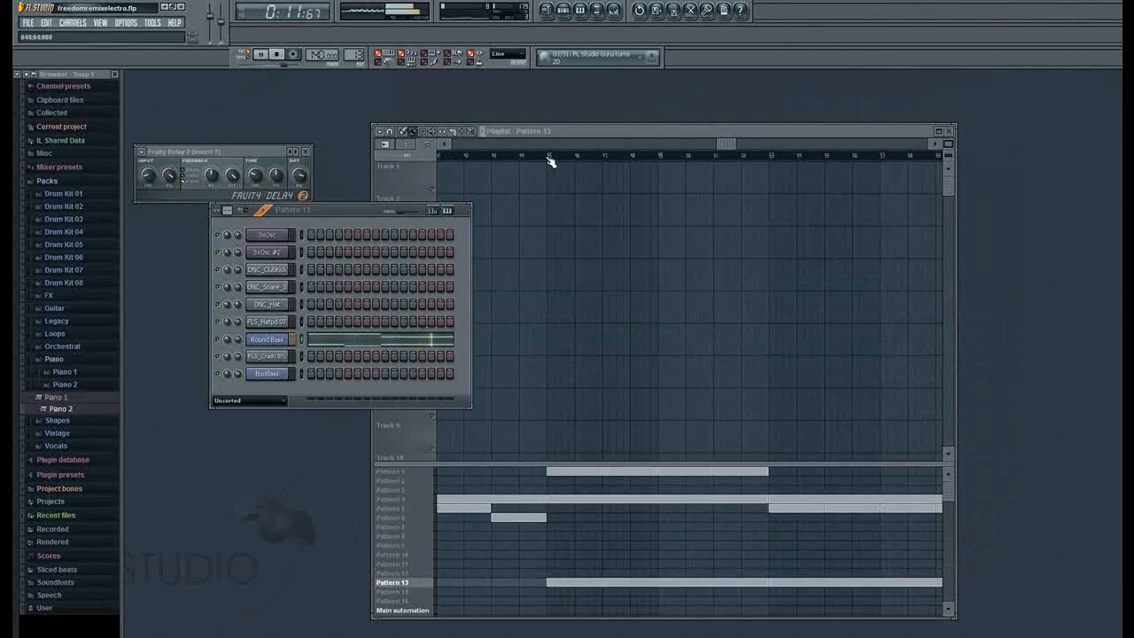
{"action": "left_click", "coordinate": [277, 55]}
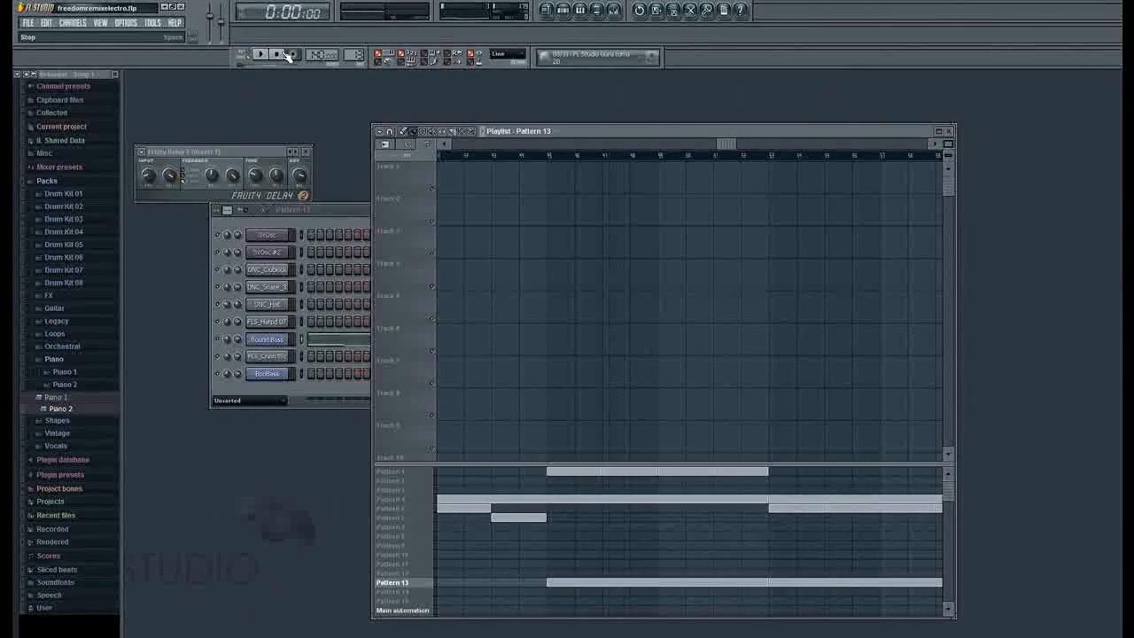
{"action": "left_click", "coordinate": [262, 51]}
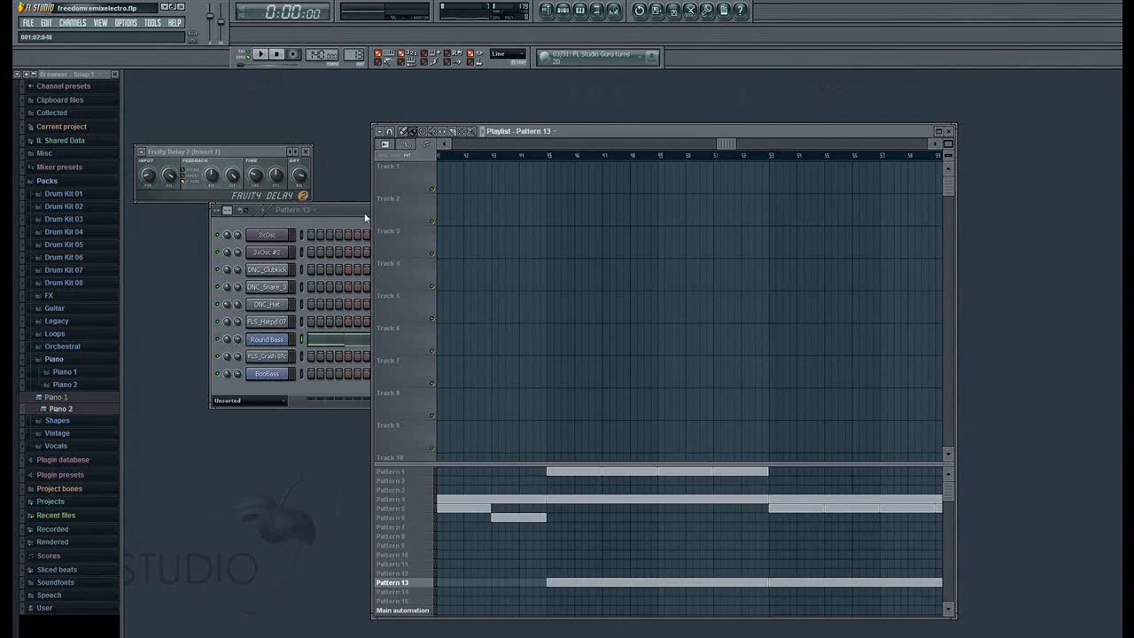